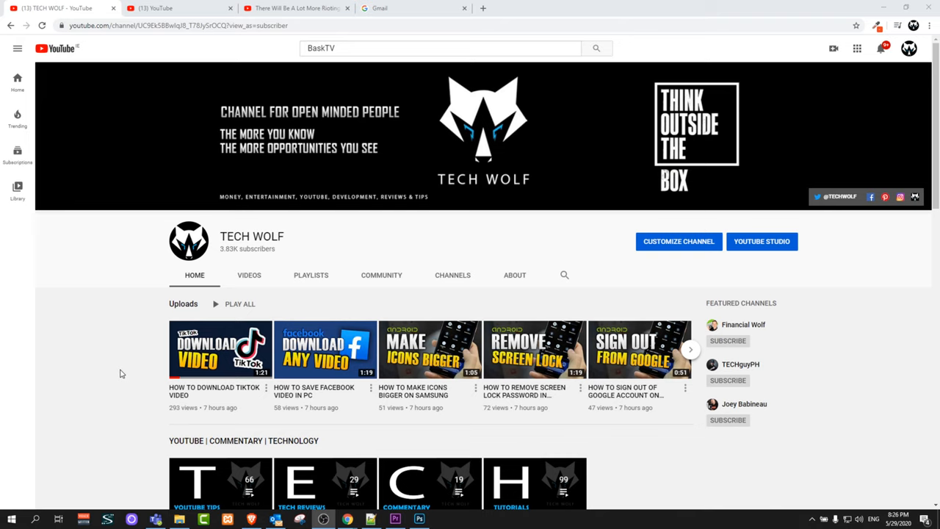
Bring Premiere Pro to the front and park the playhead at 00:00:53:18.
click(394, 519)
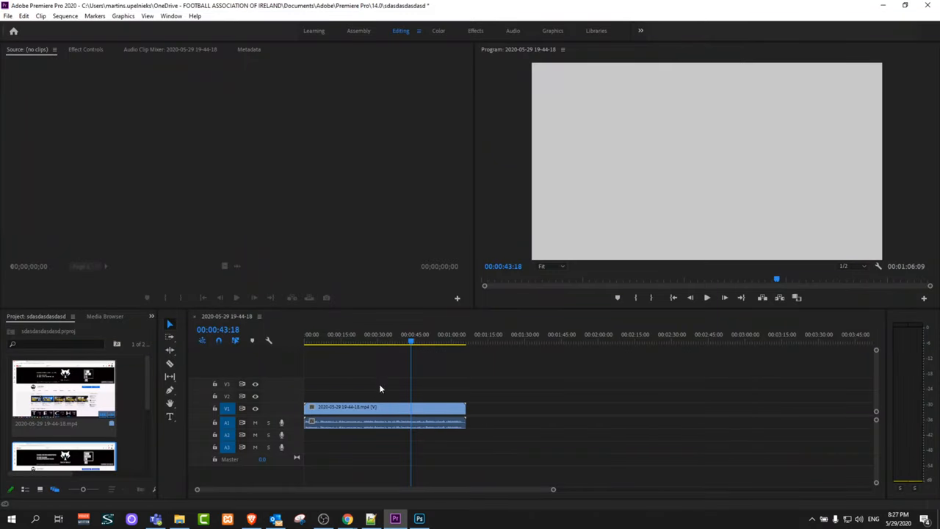
click(366, 341)
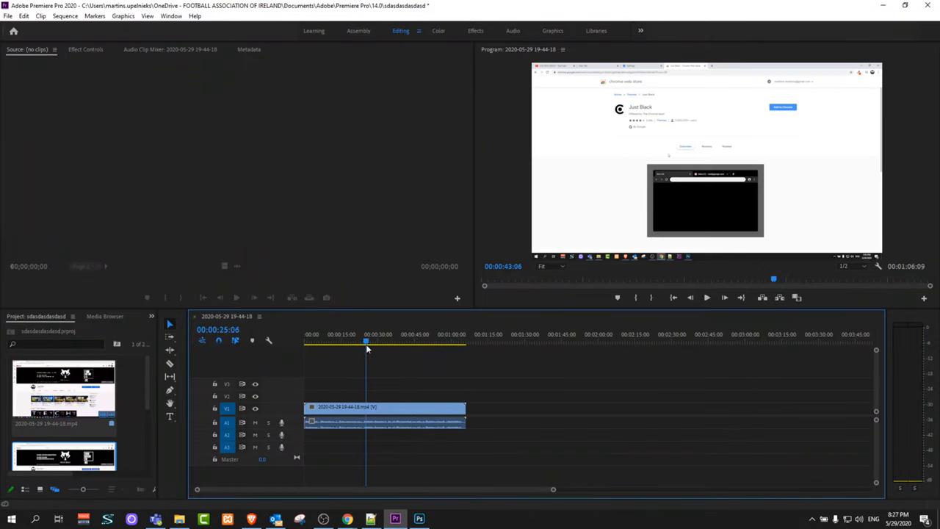
drag(366, 345, 365, 345)
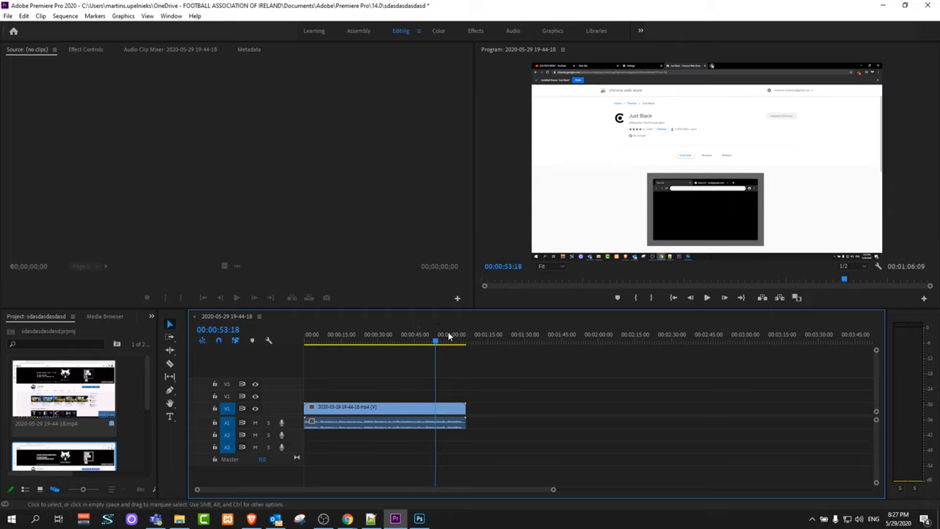
mouse_move(892, 298)
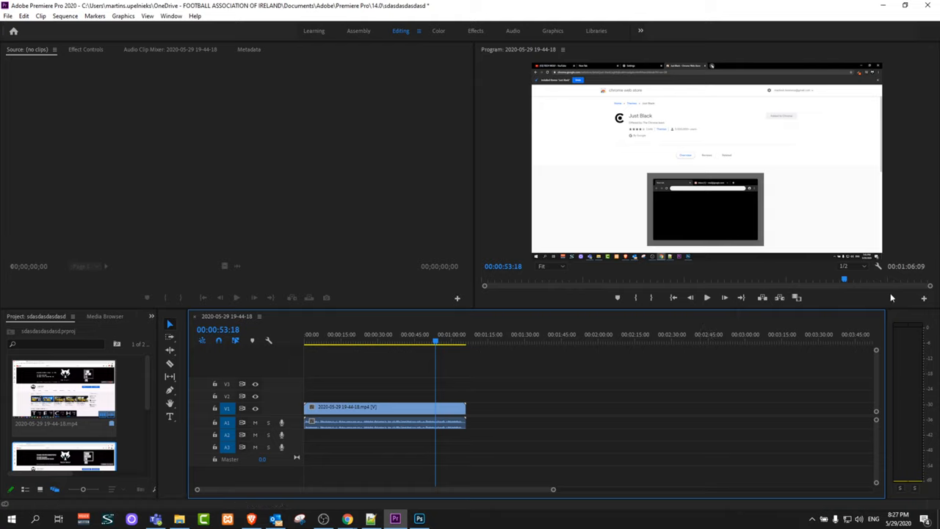
mouse_move(924, 300)
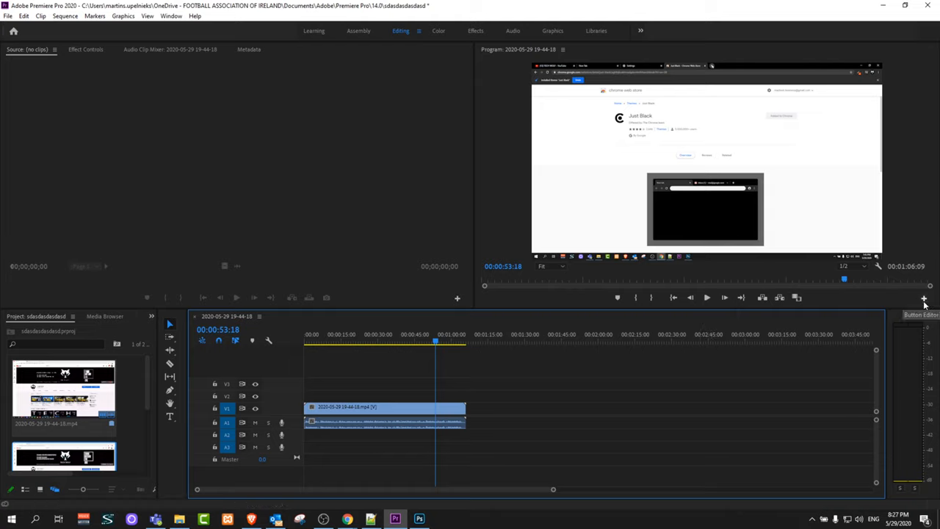
mouse_move(924, 299)
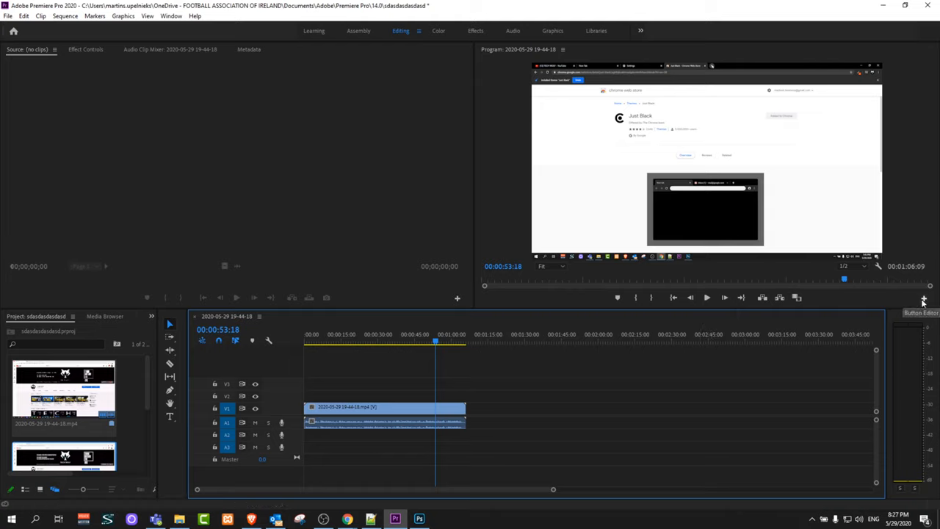
Add the camera Export Frame button to the Program Monitor button bar via Button Editor.
click(924, 297)
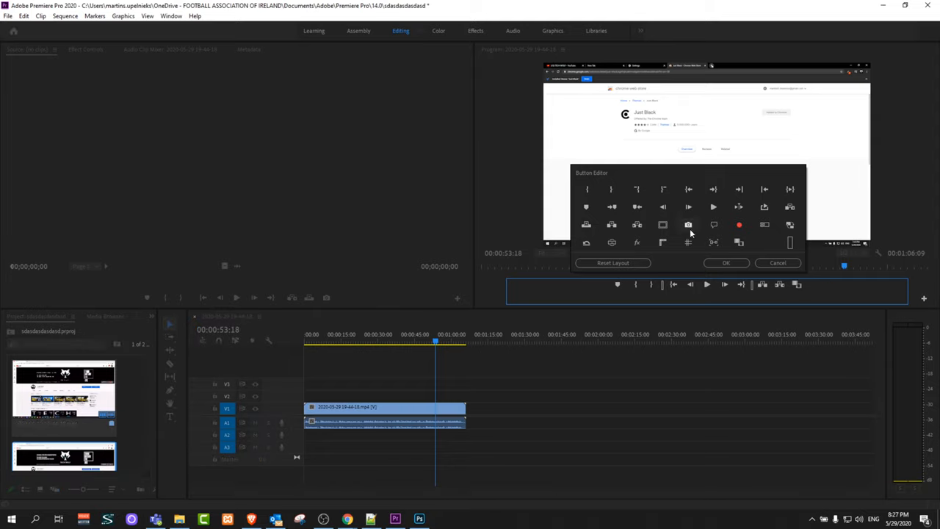
mouse_move(688, 225)
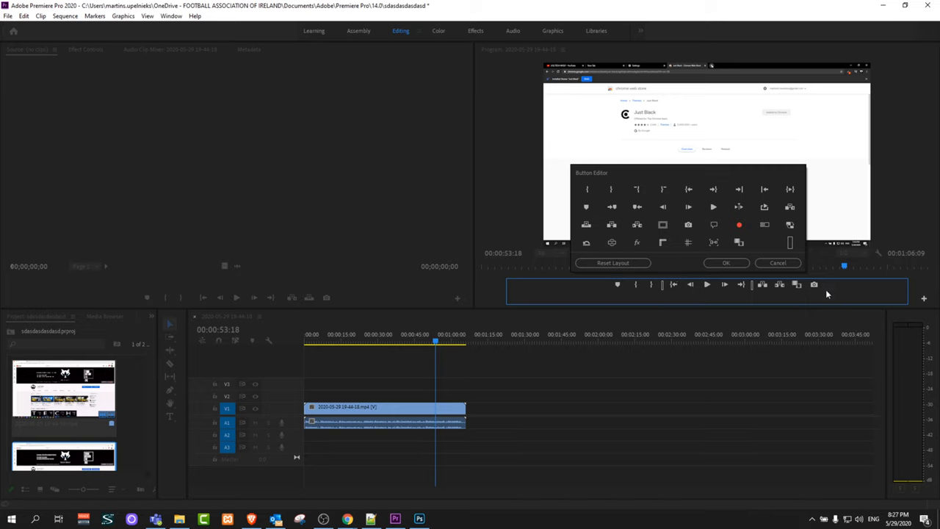
click(726, 262)
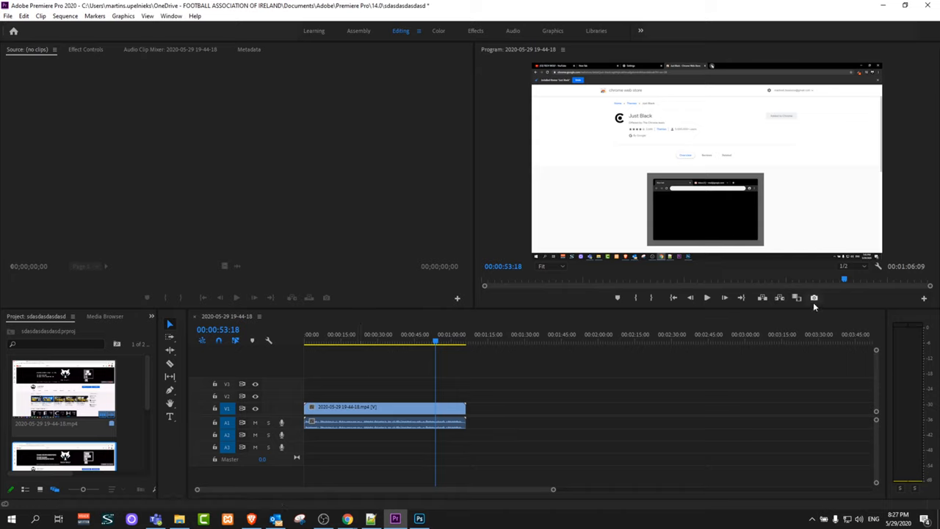
Start a frame export named 'this is it' in JPEG format.
click(814, 298)
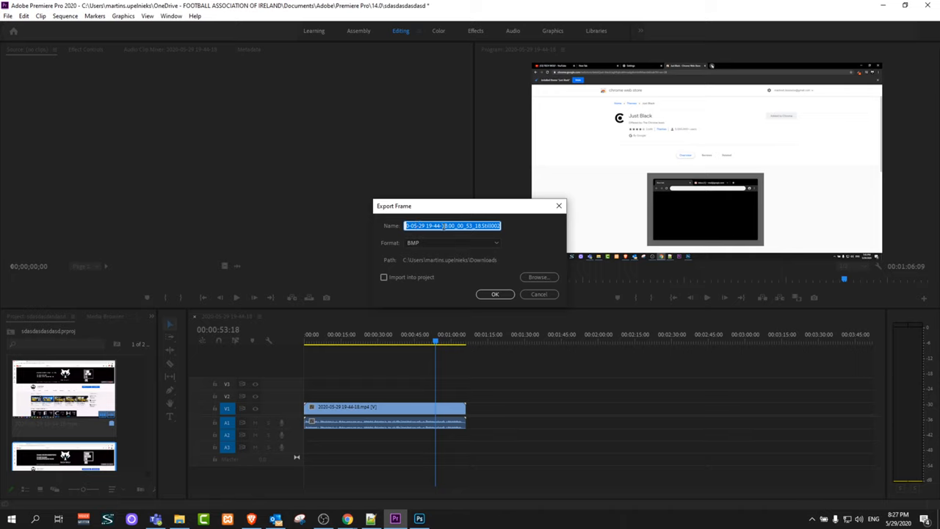
text(this is)
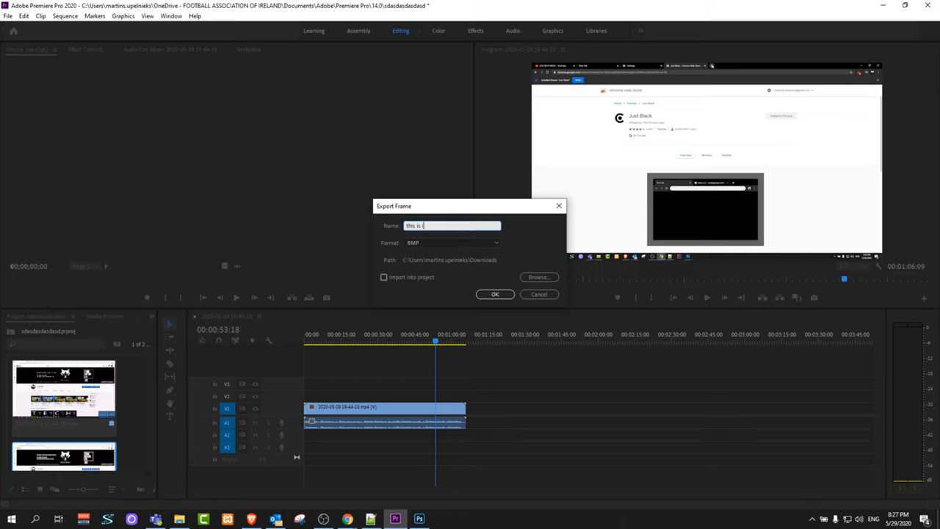
text(t)
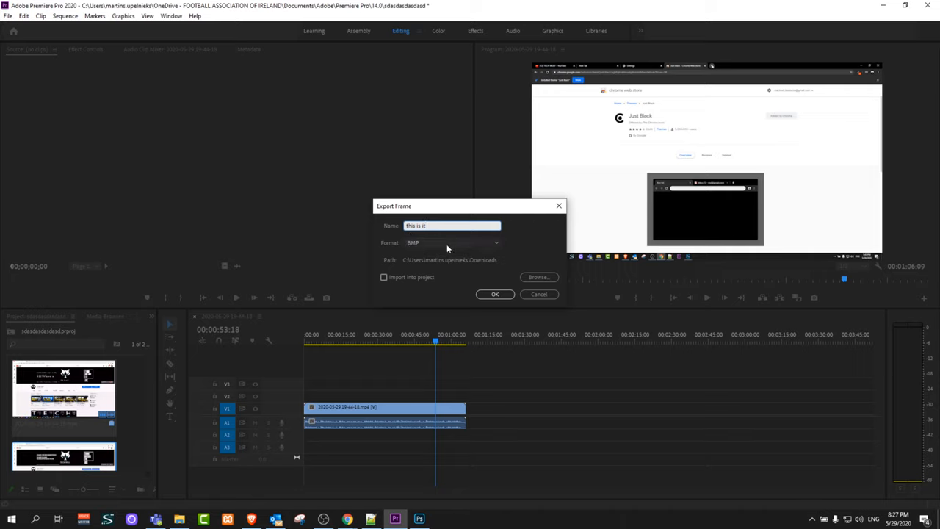
click(451, 242)
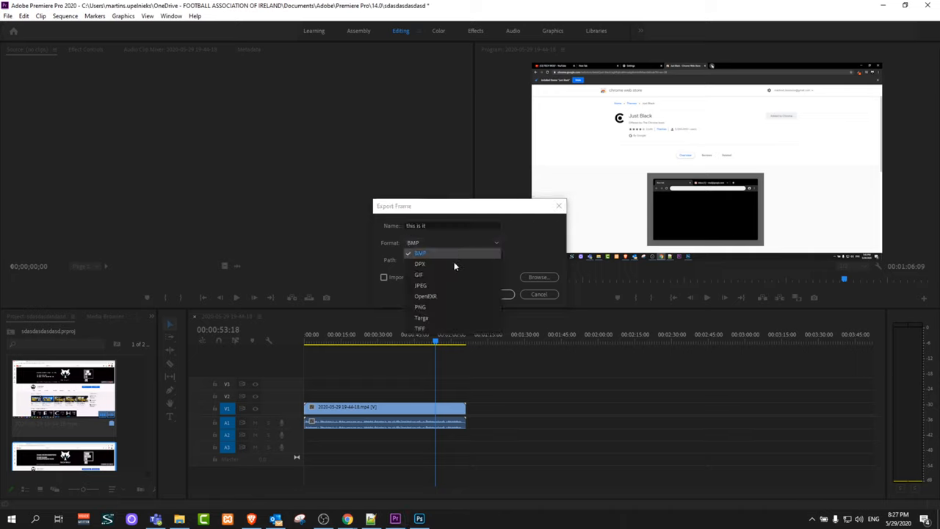
click(421, 285)
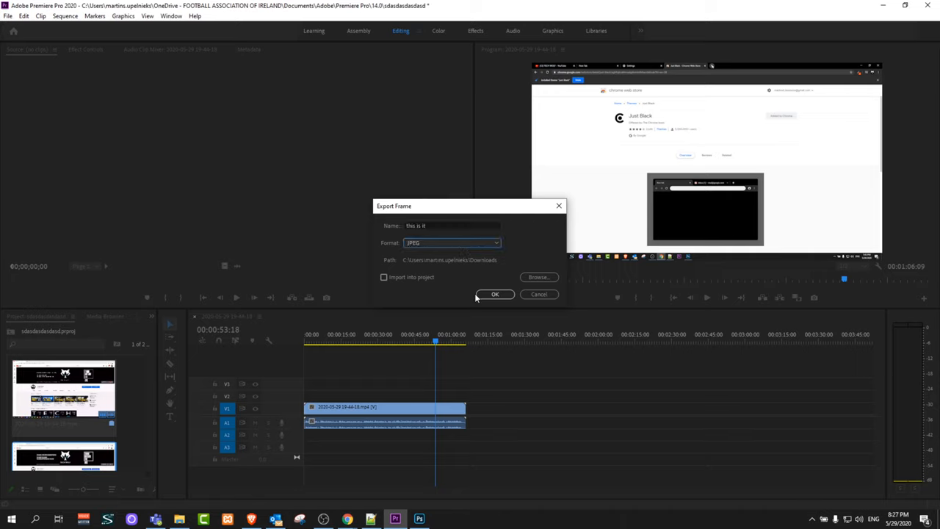
mouse_move(538, 278)
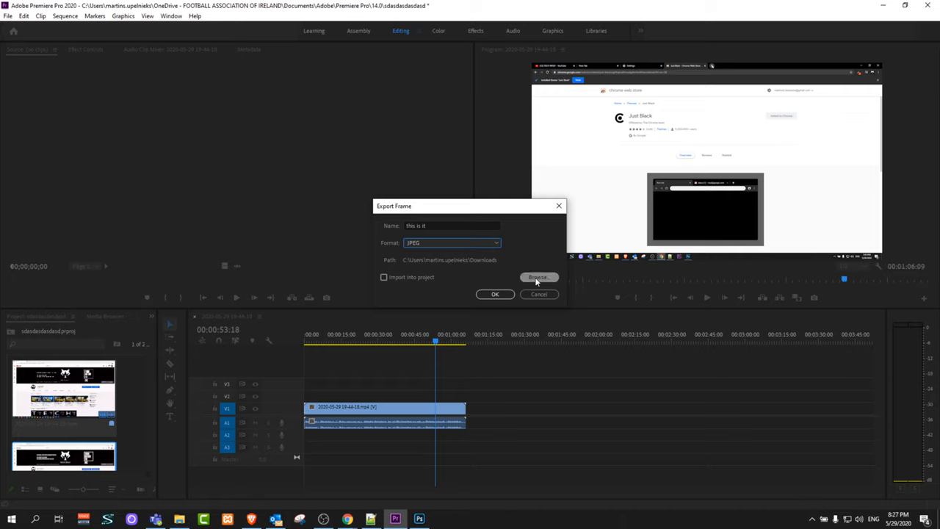
Set the frame export destination to the Downloads folder.
click(537, 277)
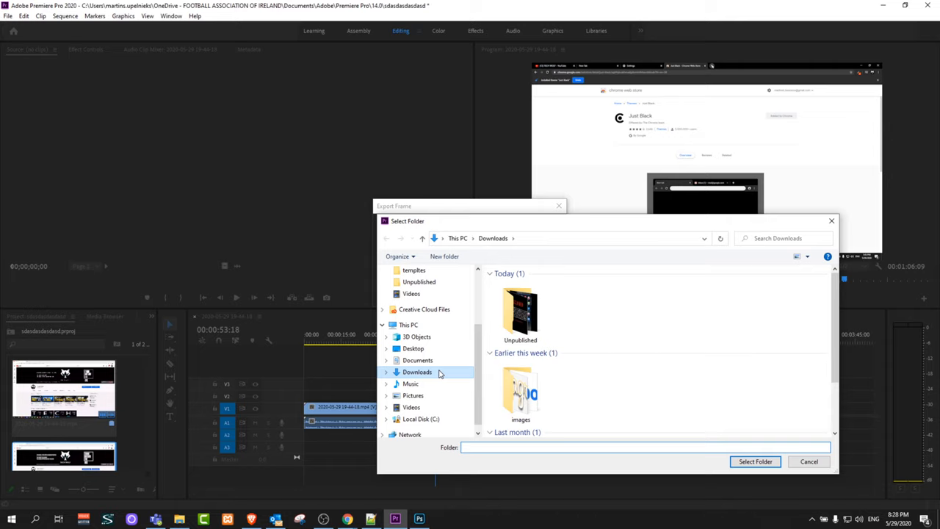
click(418, 372)
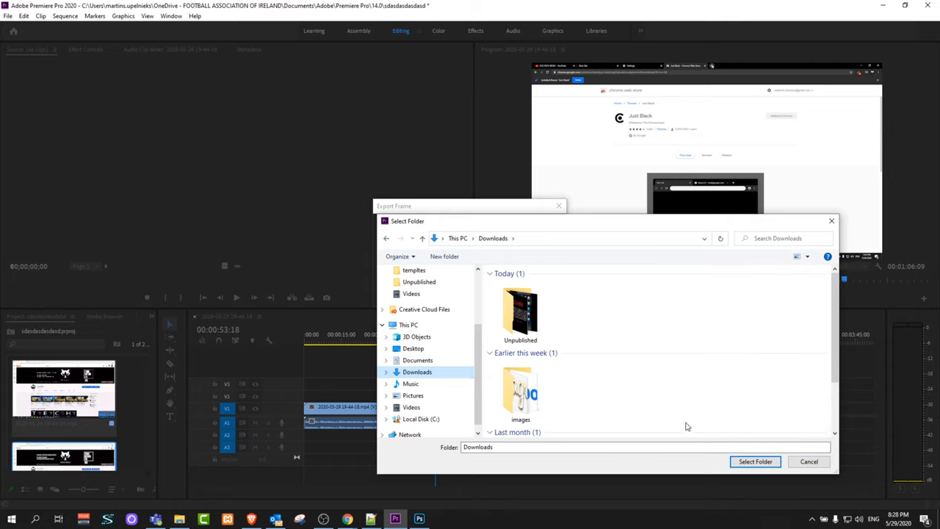
click(755, 461)
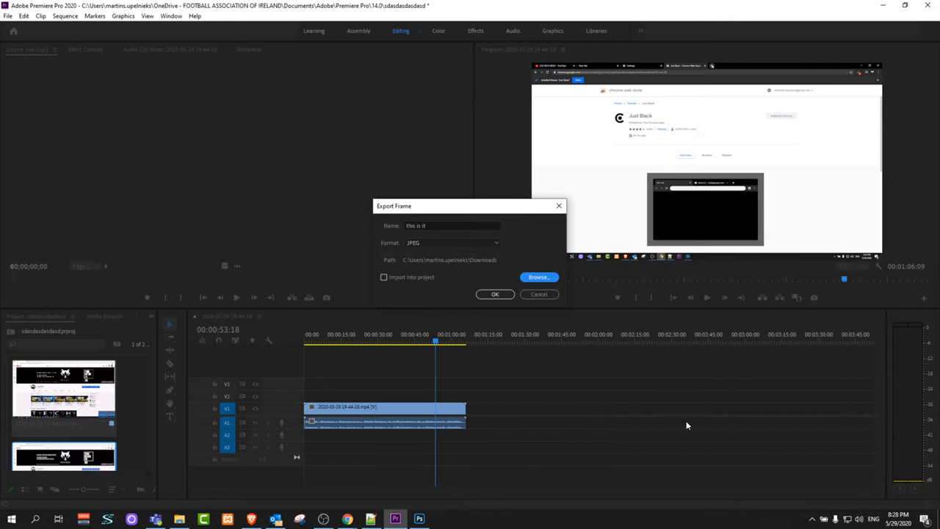
Export the 'this is it' JPEG and close the Downloads window after checking it.
click(494, 293)
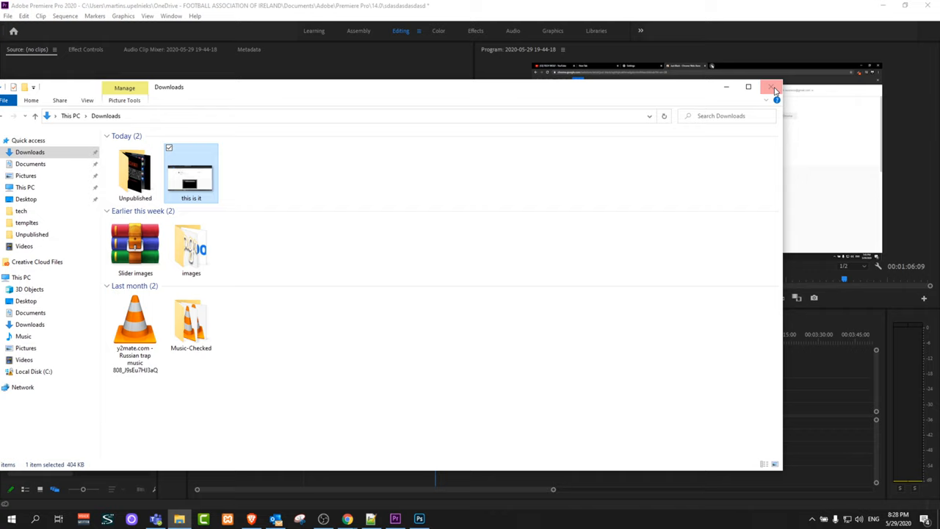
click(774, 88)
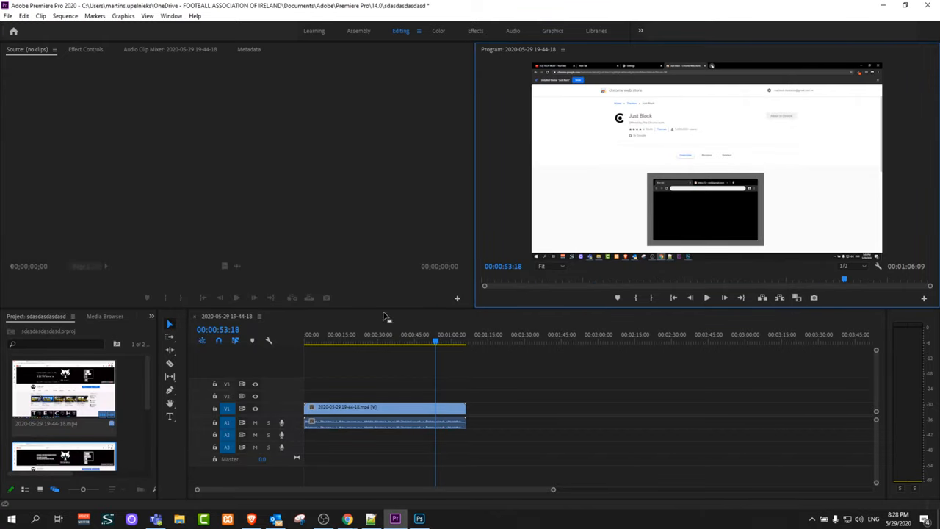